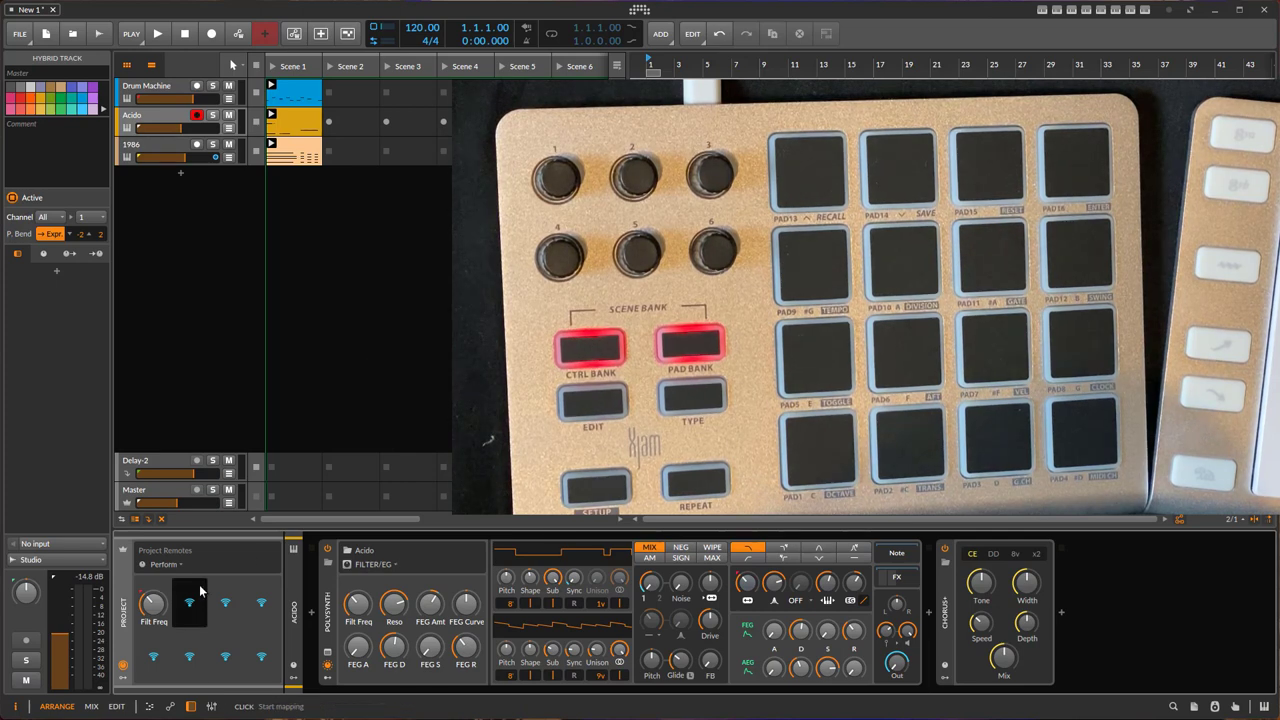
Step: Show the Drum Machine track's devices, then switch to the 1986 track's synth chain
click(148, 84)
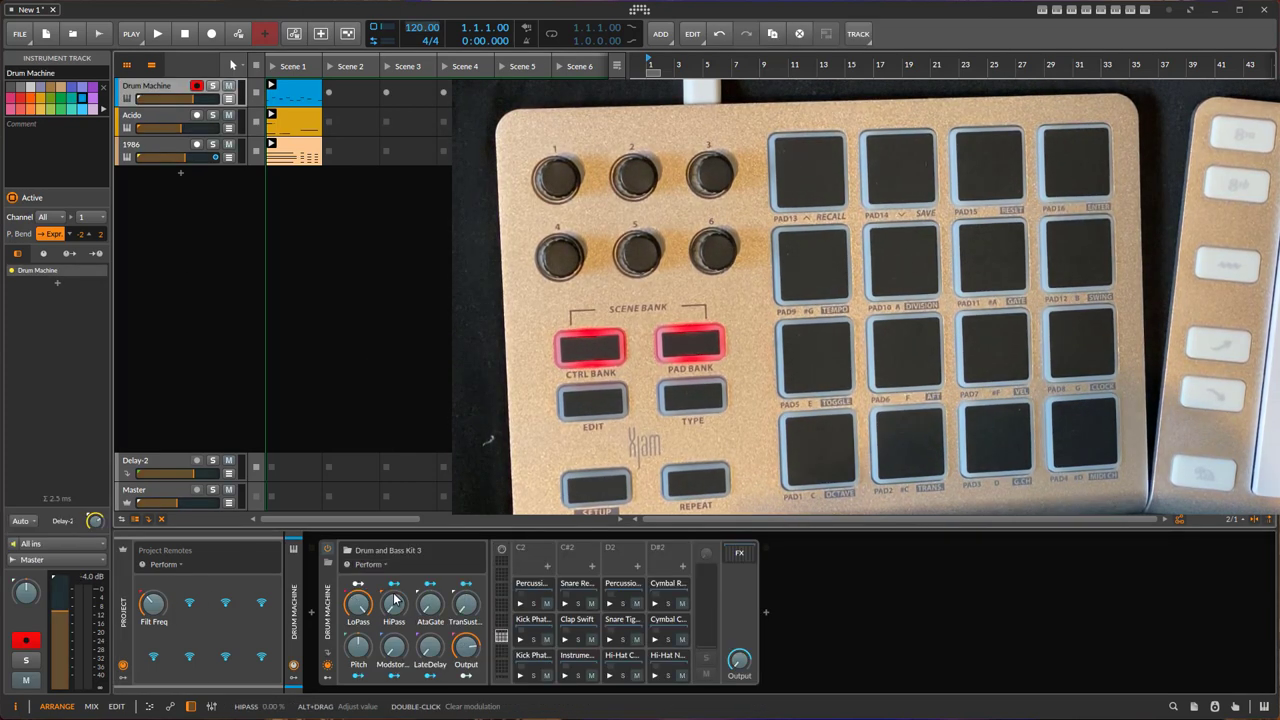
click(180, 84)
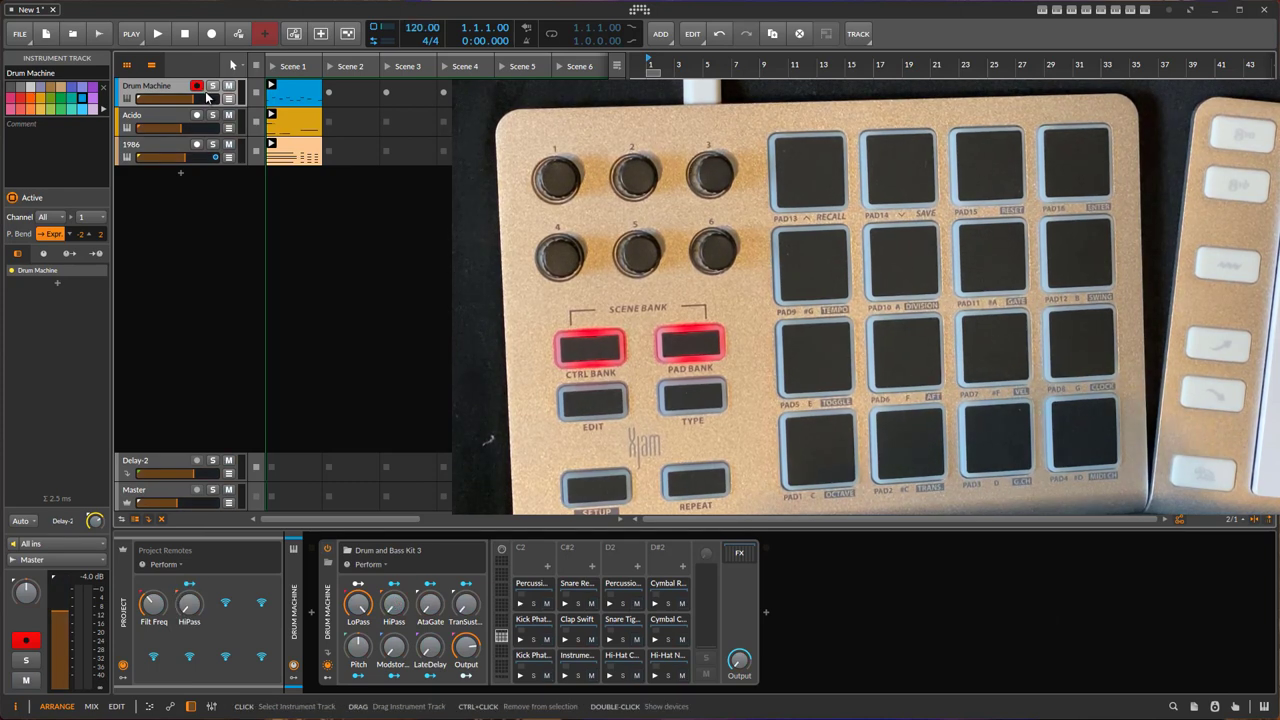
click(132, 144)
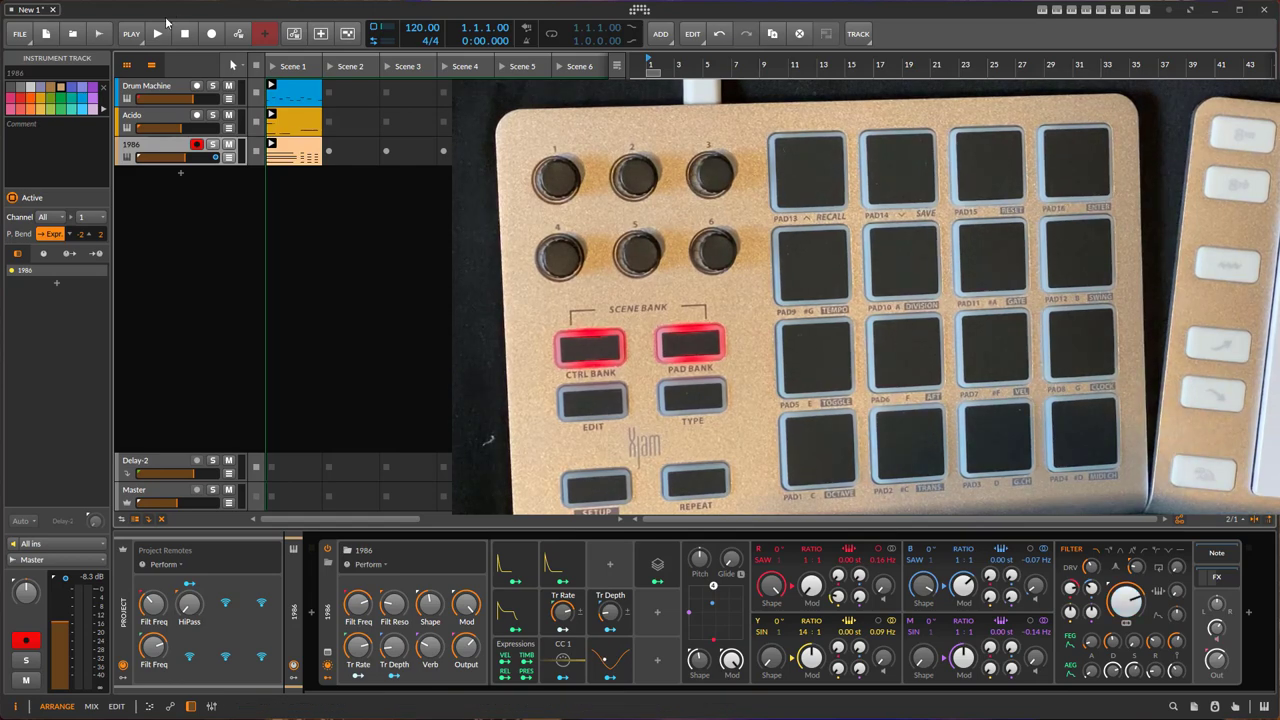
Step: Start project playback from the transport and let it run past bar 32
click(132, 32)
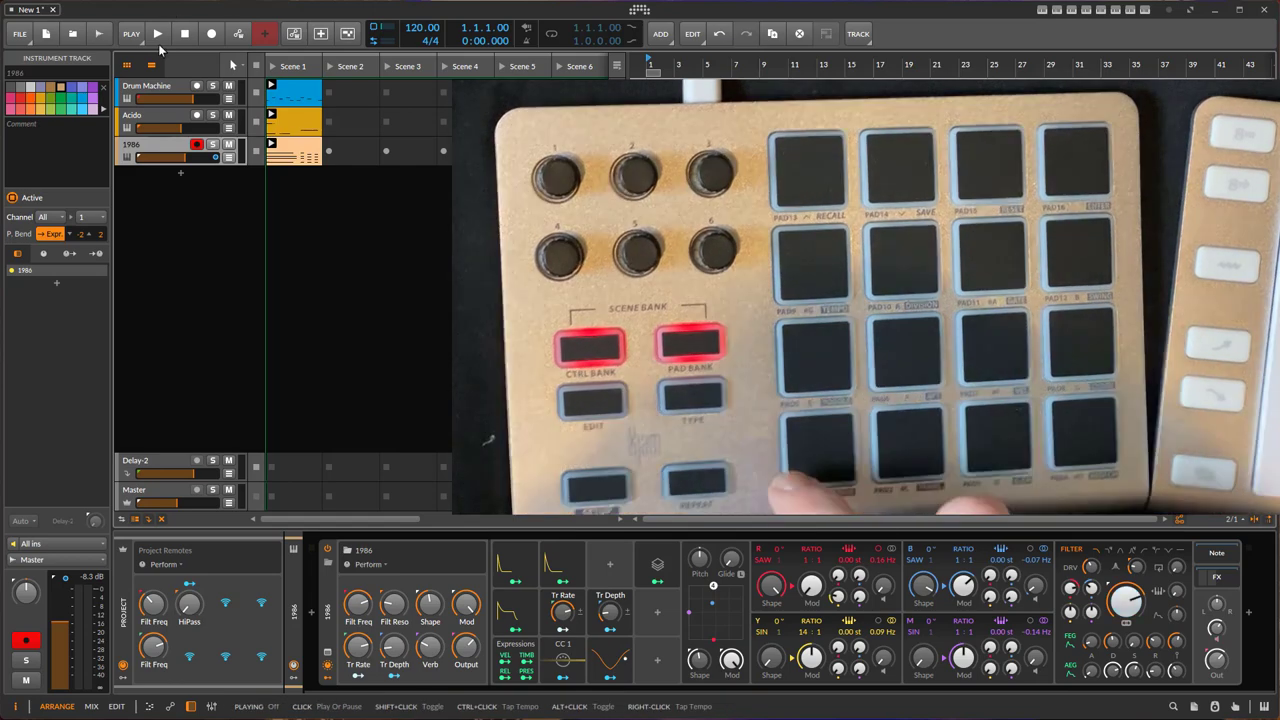
click(156, 32)
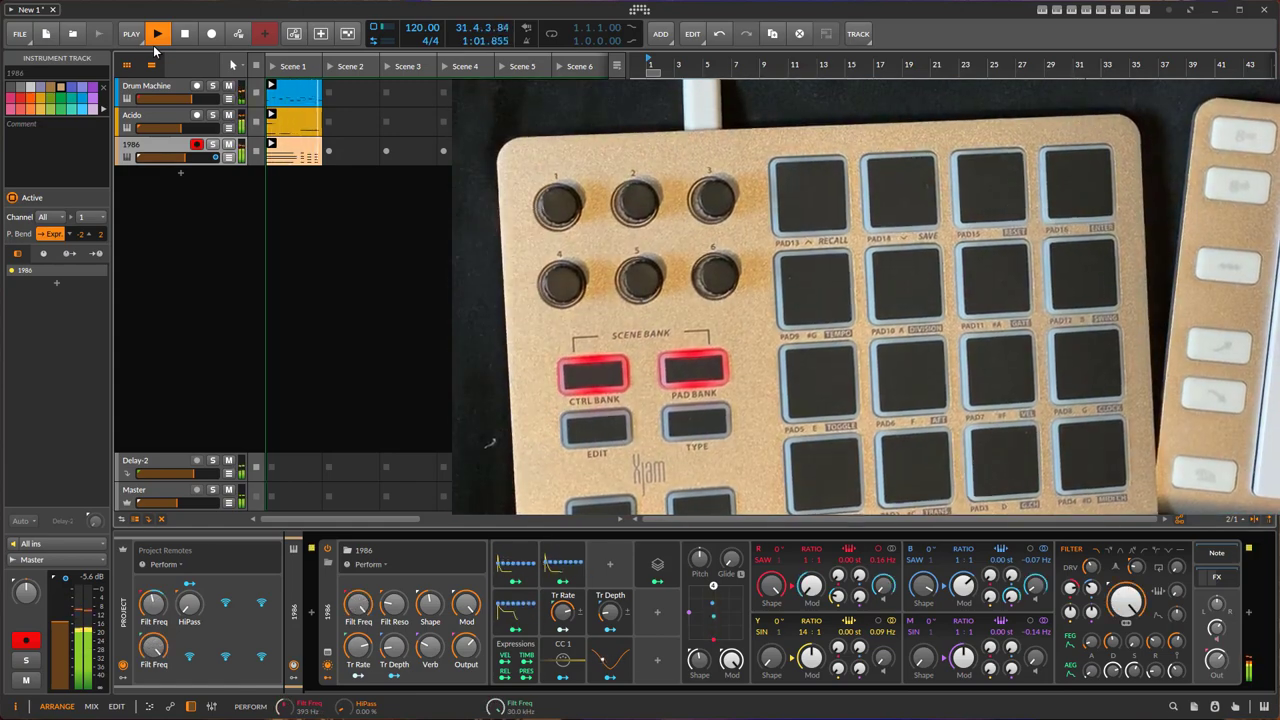
click(156, 32)
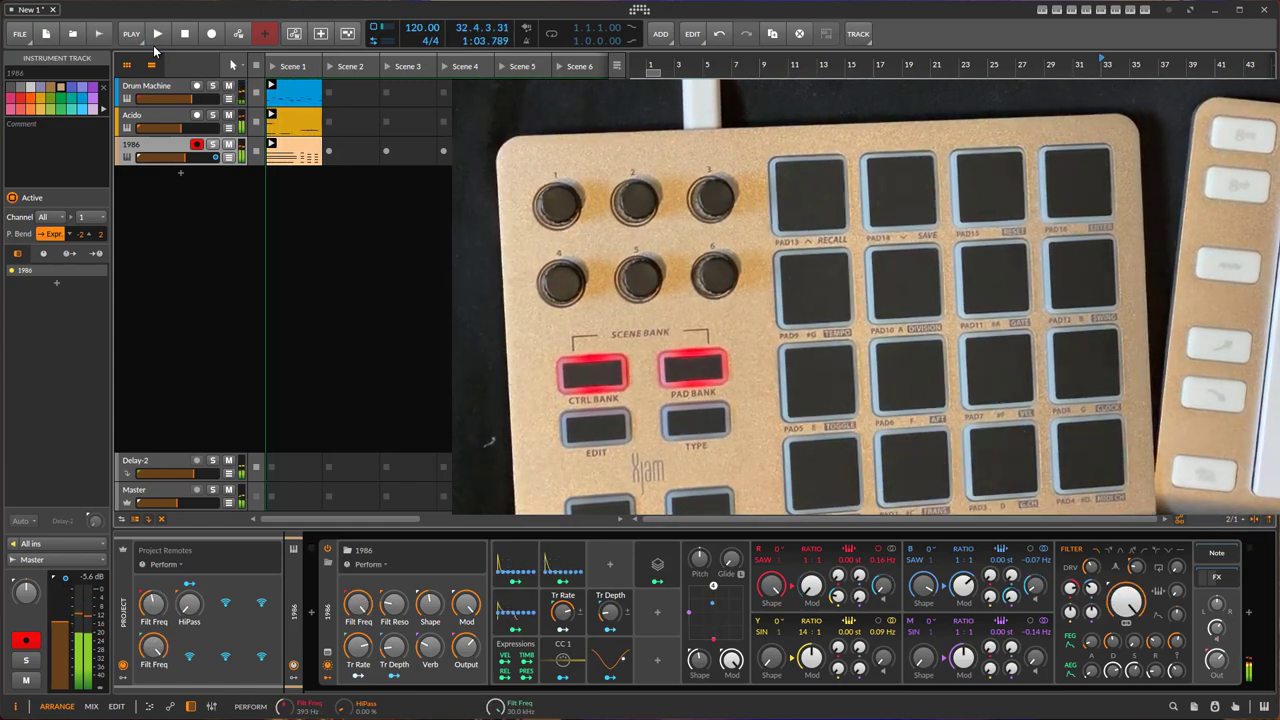